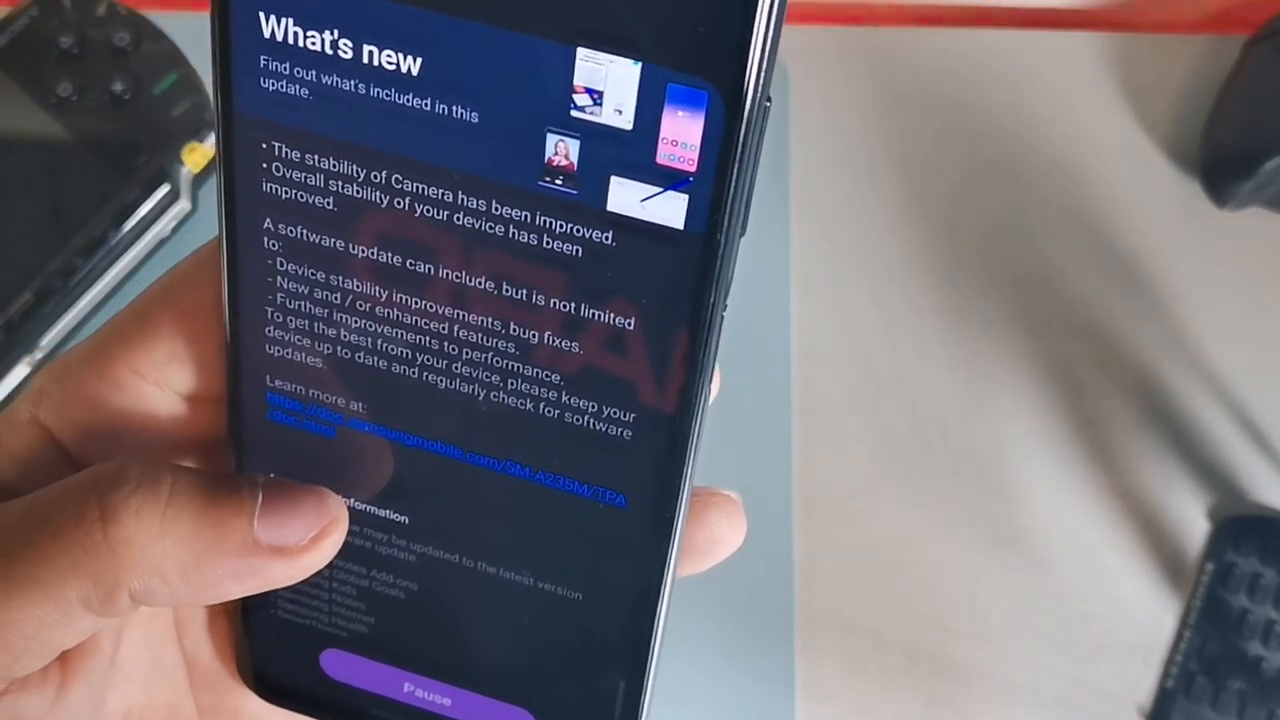
scroll(down, 3)
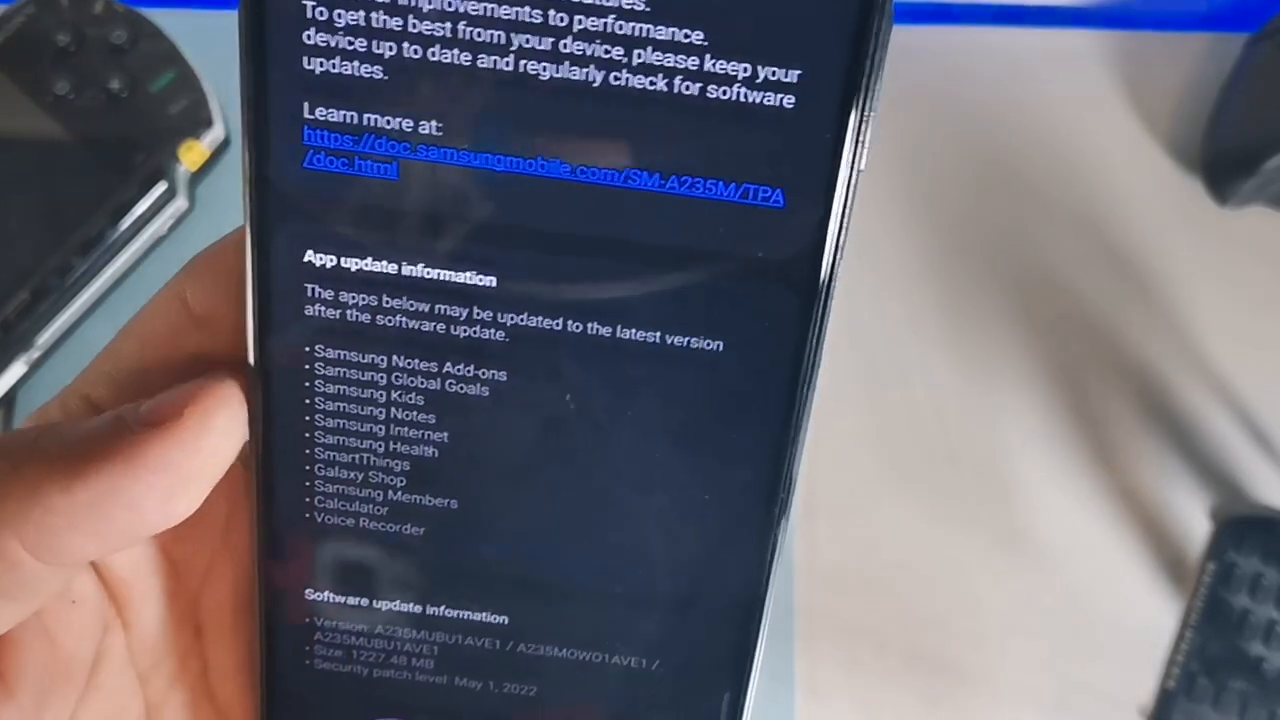
scroll(up, 3)
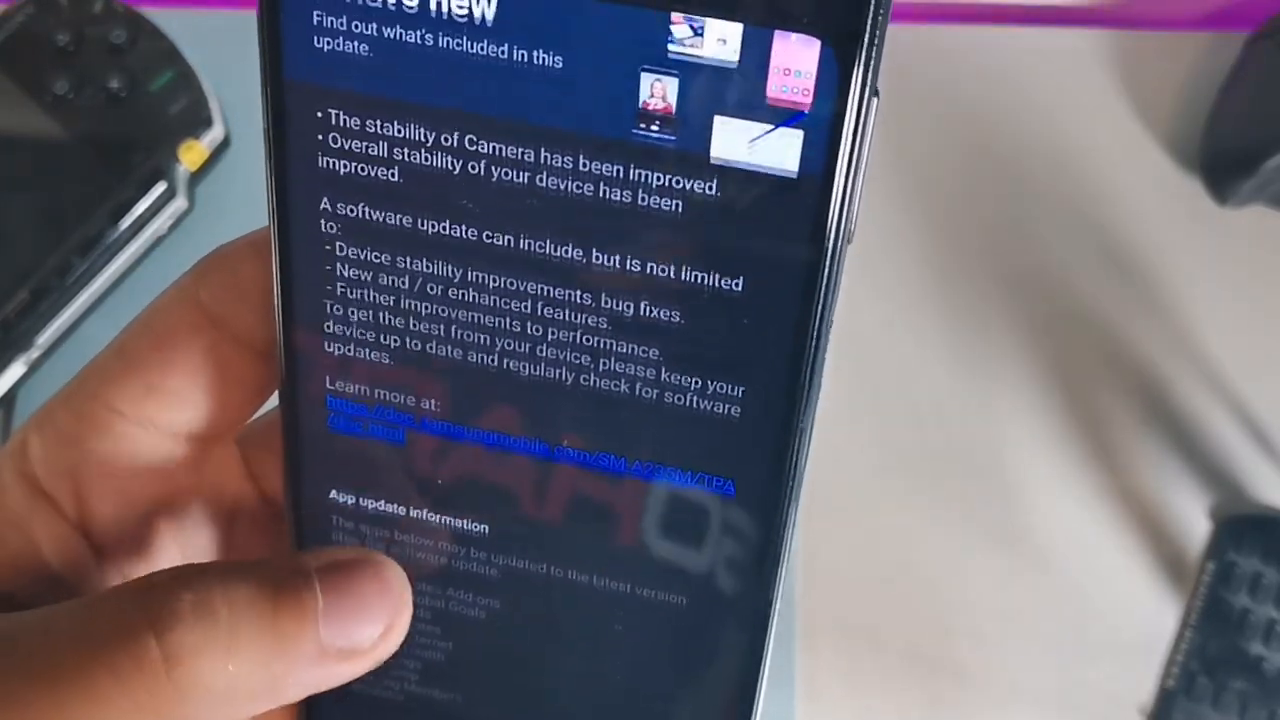